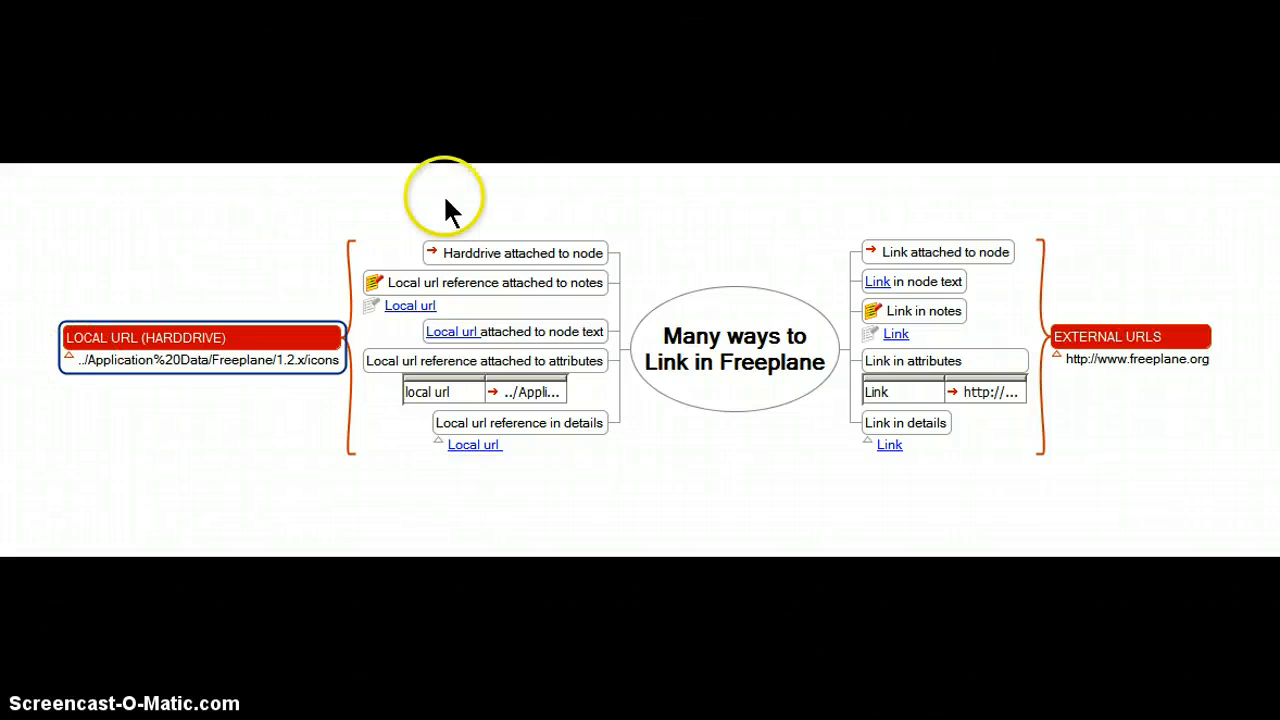
{"action": "left_click", "coordinate": [936, 252]}
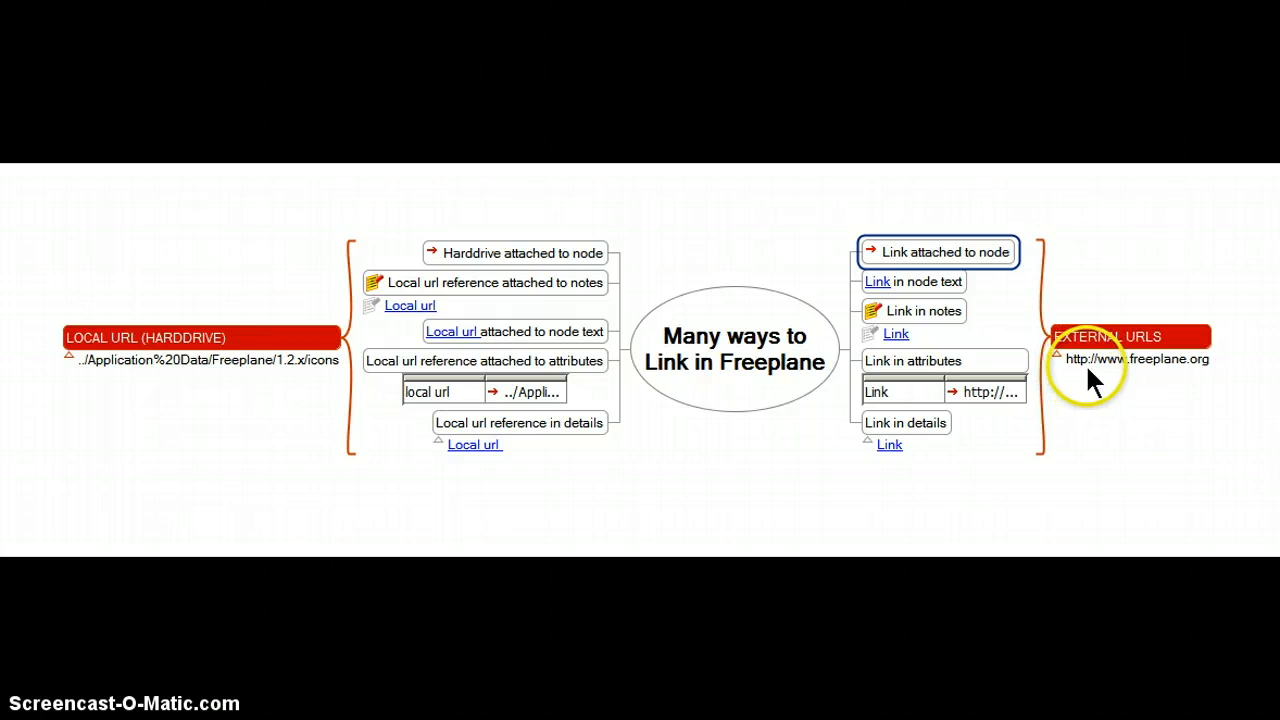
{"action": "mouse_move", "coordinate": [1130, 380]}
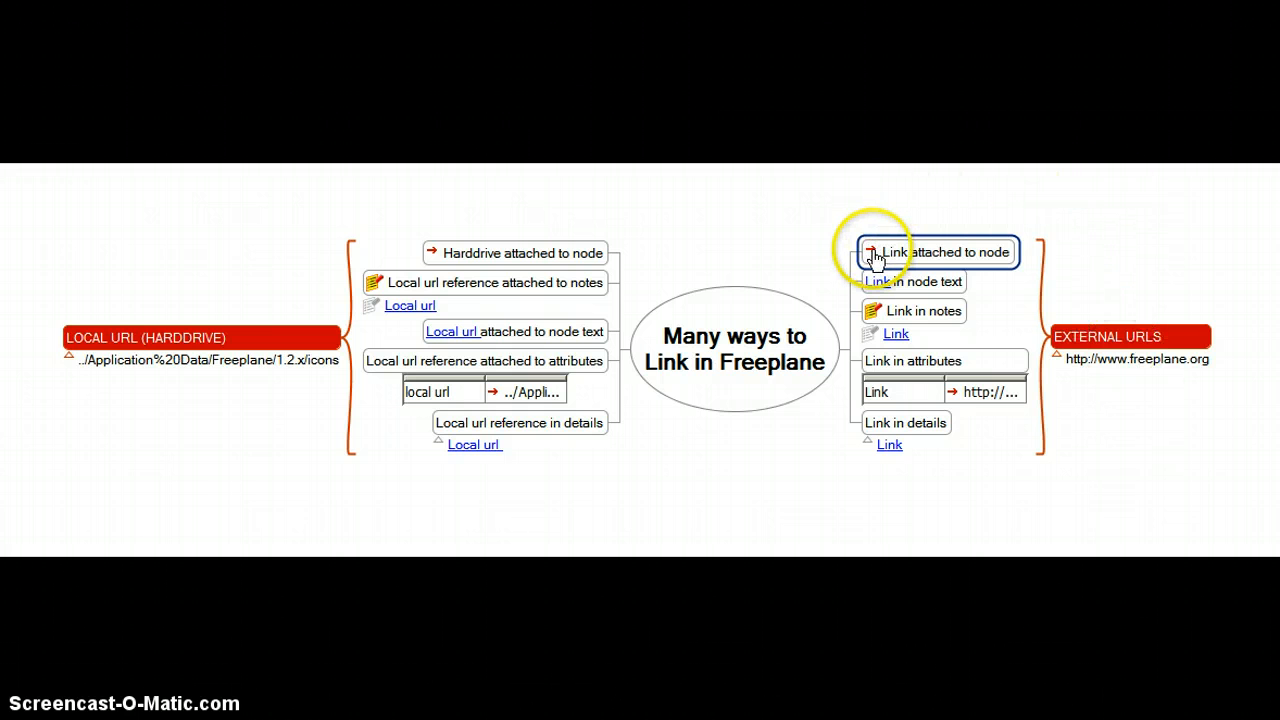
{"action": "left_click", "coordinate": [870, 252]}
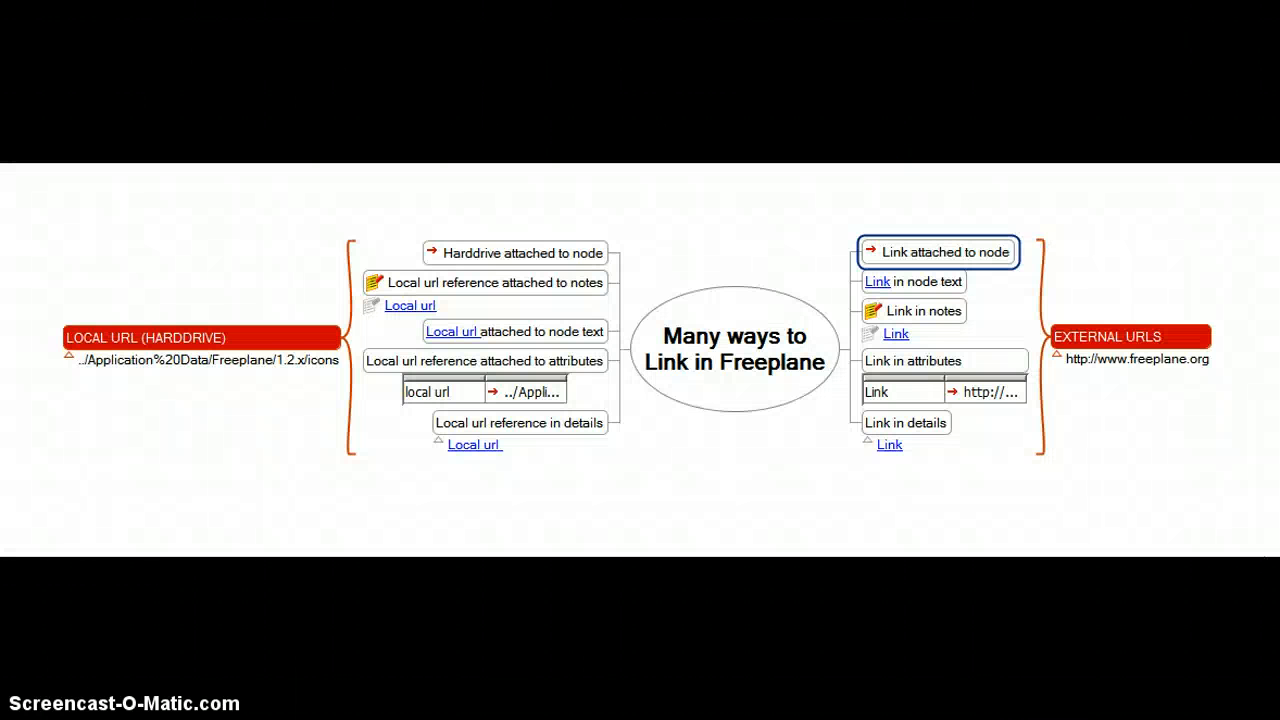
{"action": "left_click", "coordinate": [912, 280]}
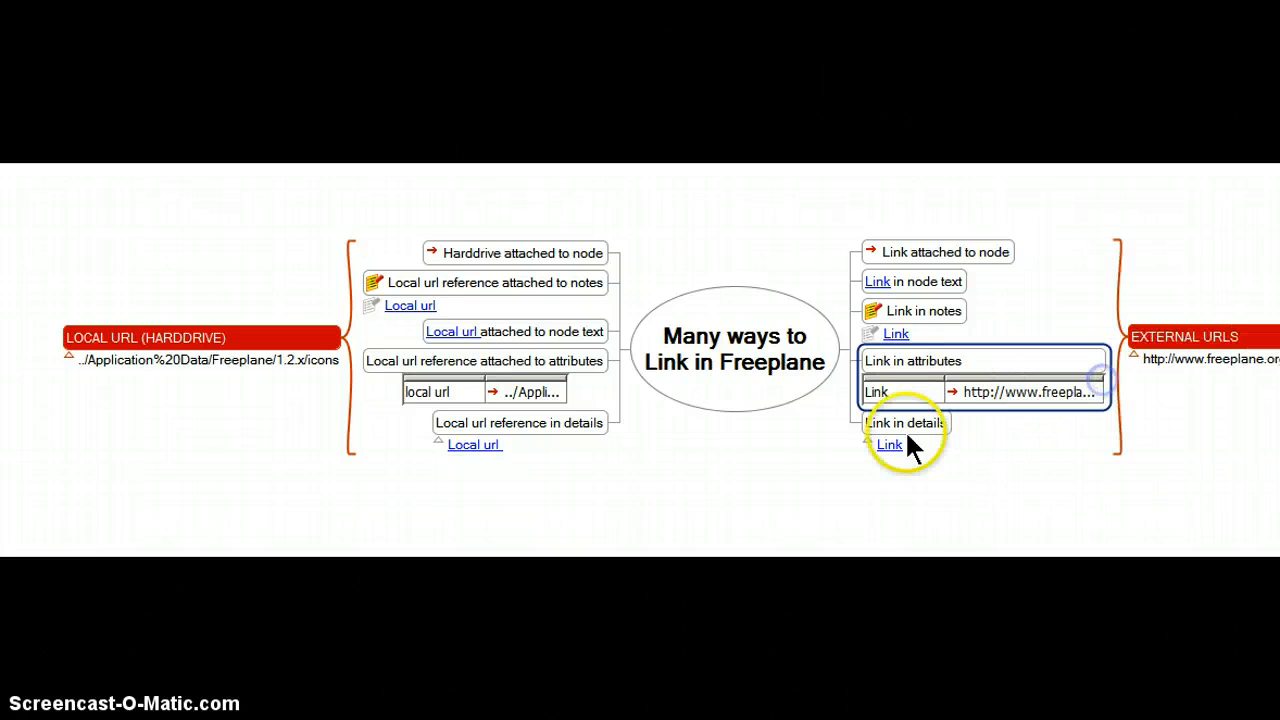
{"action": "left_click", "coordinate": [888, 444]}
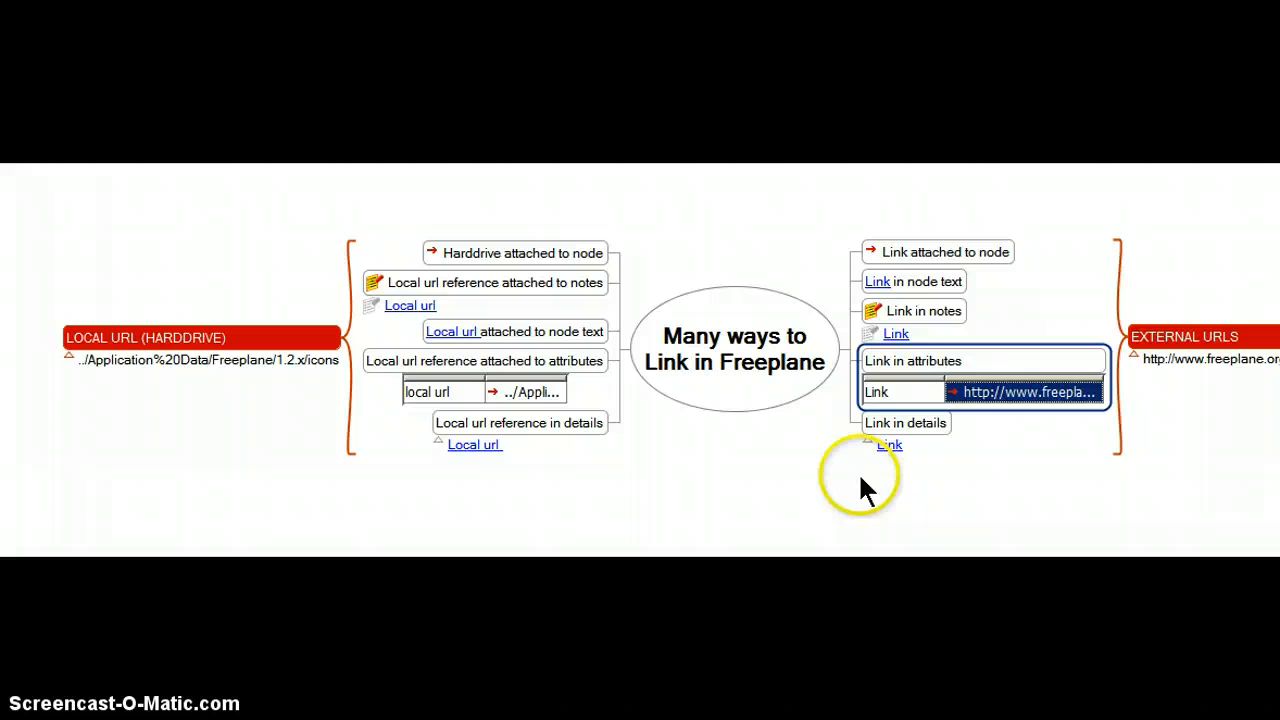
{"action": "mouse_move", "coordinate": [888, 448]}
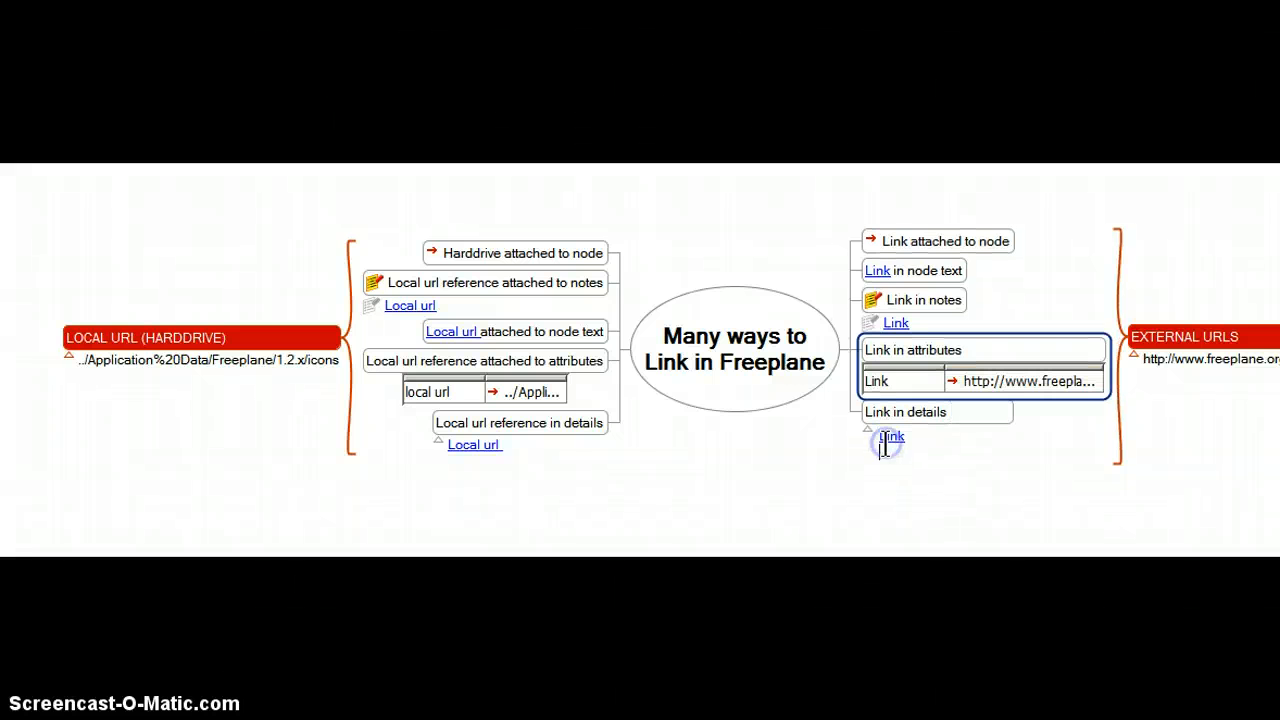
{"action": "mouse_move", "coordinate": [810, 504]}
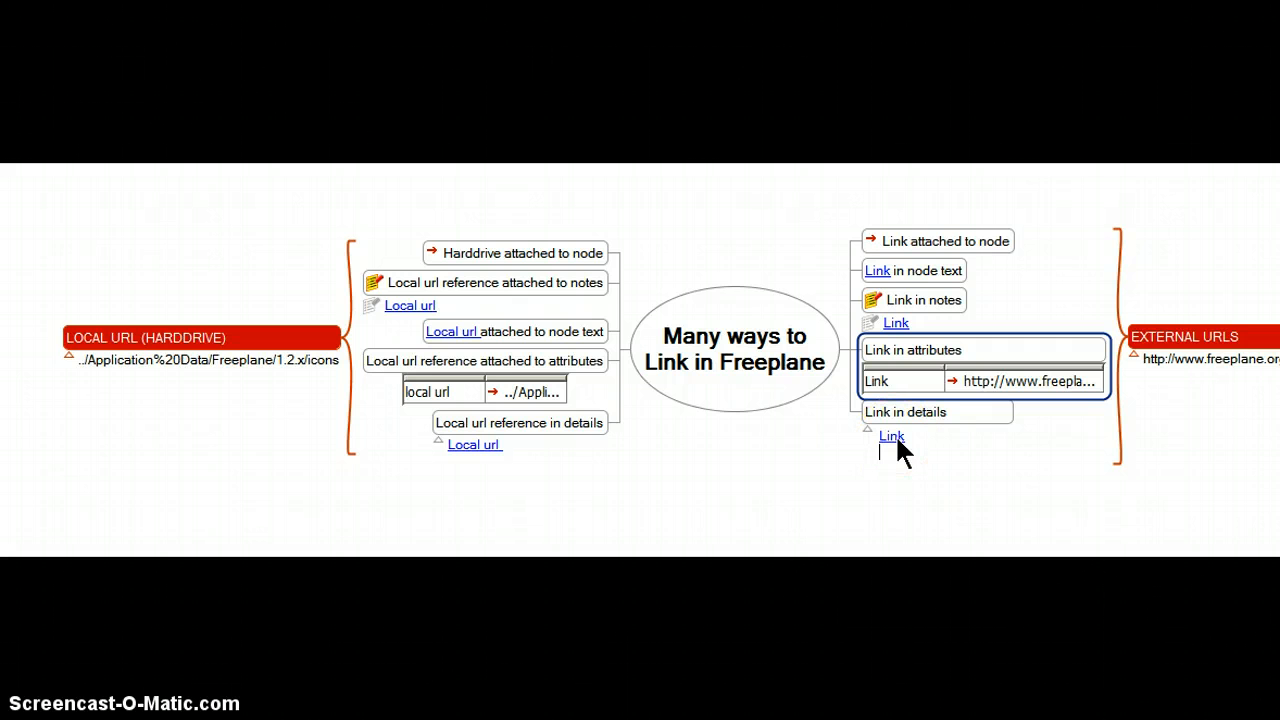
{"action": "left_click", "coordinate": [890, 436]}
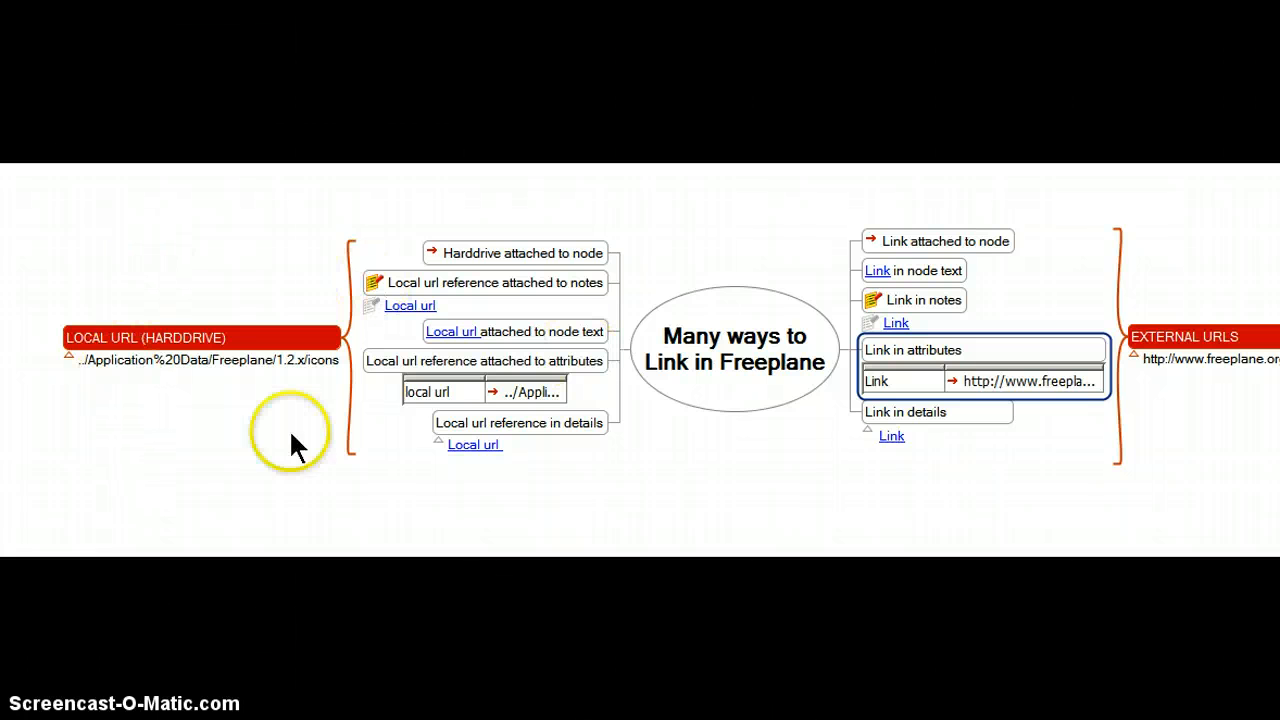
{"action": "mouse_move", "coordinate": [218, 210]}
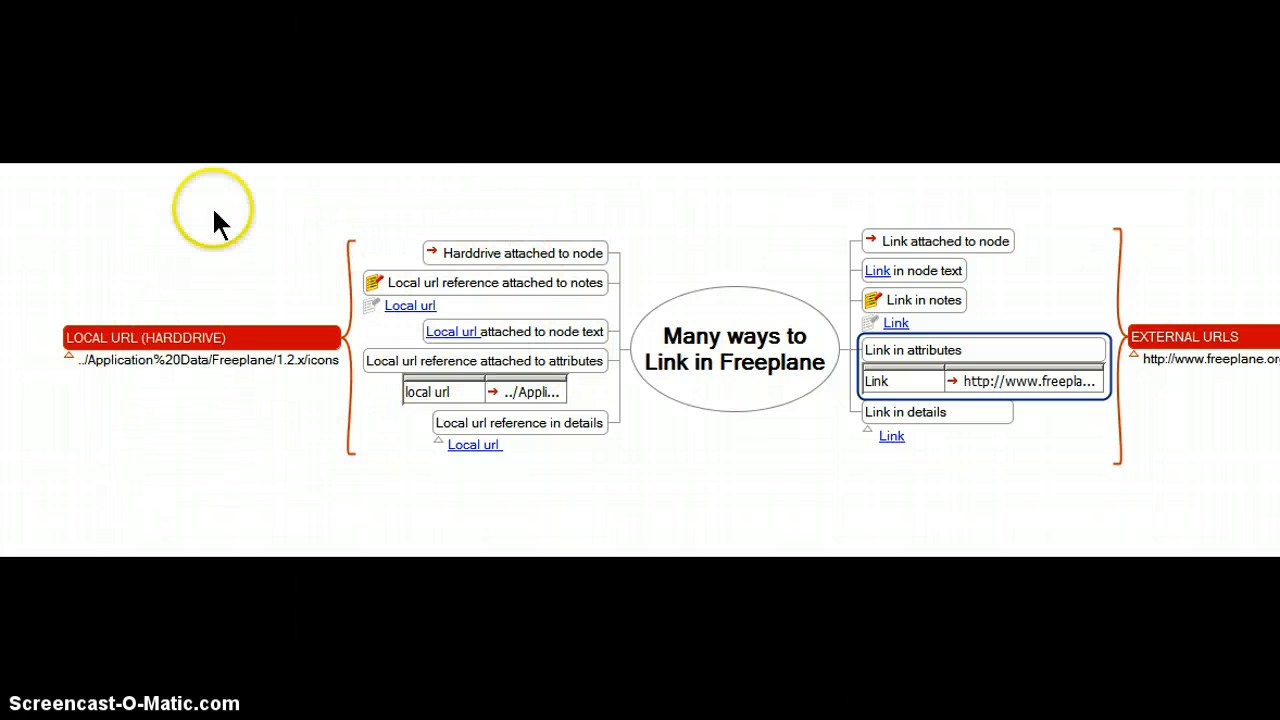
{"action": "mouse_move", "coordinate": [100, 400]}
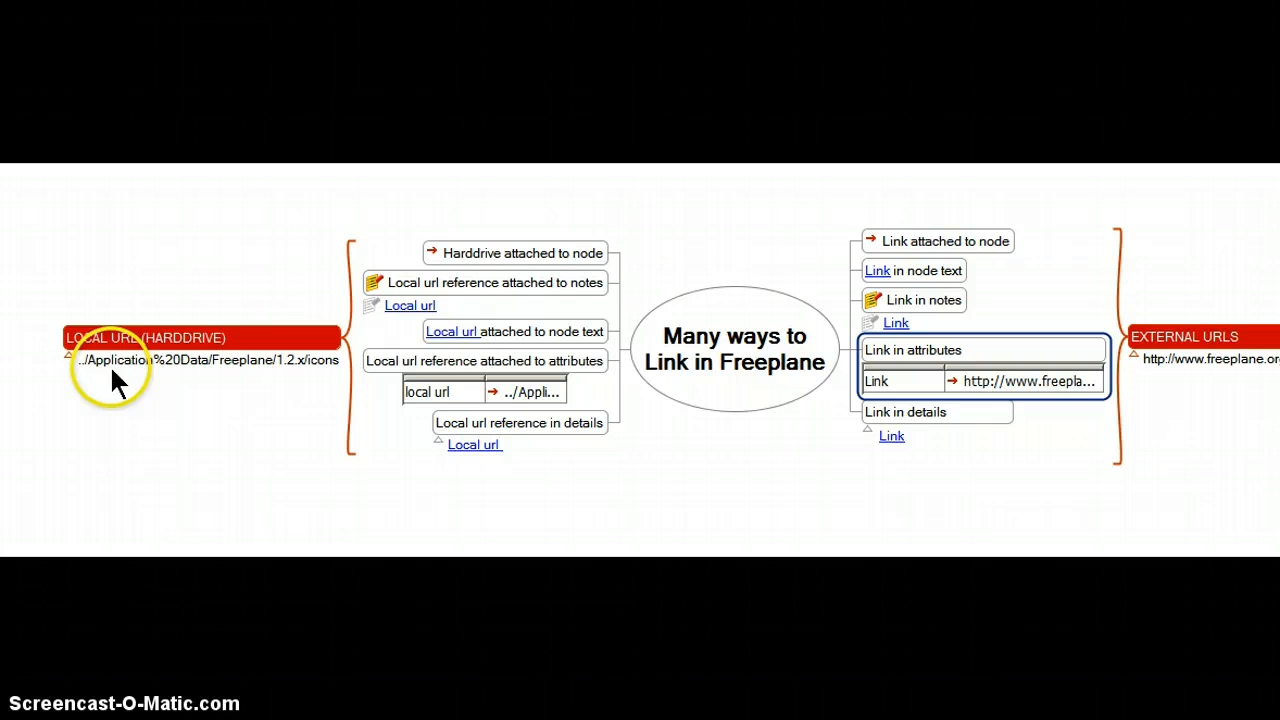
{"action": "mouse_move", "coordinate": [320, 384]}
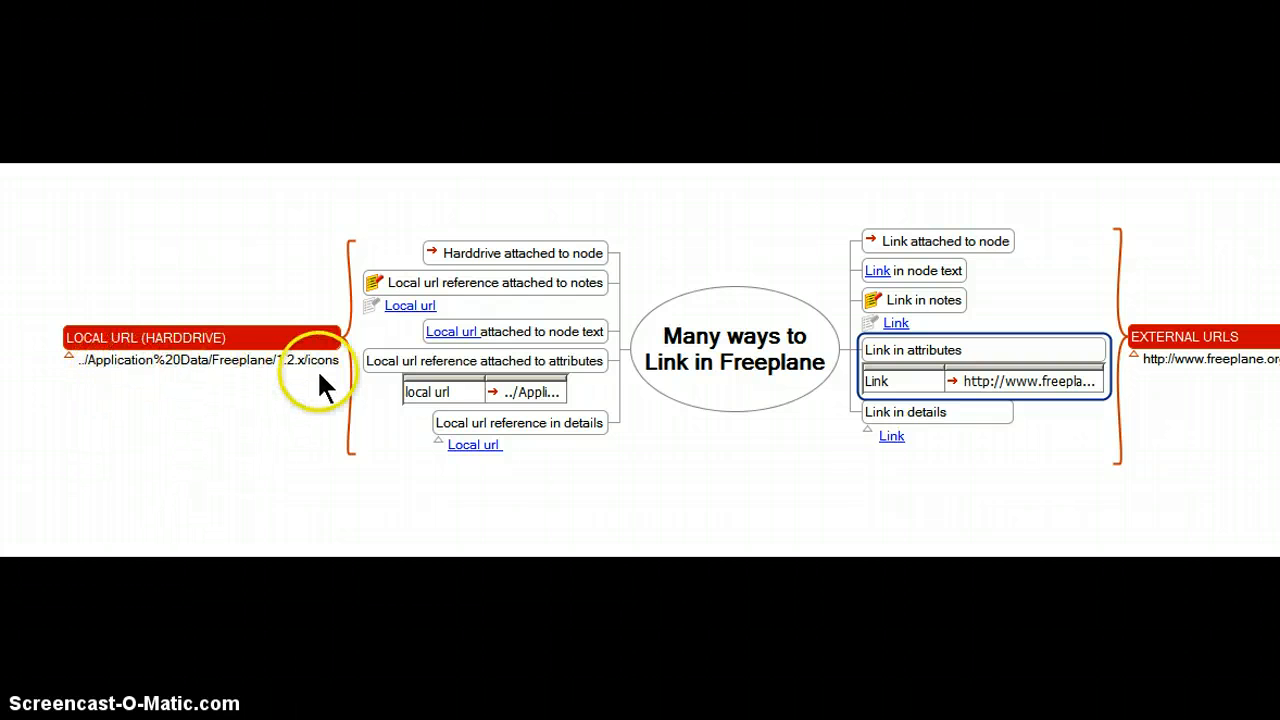
{"action": "mouse_move", "coordinate": [300, 424]}
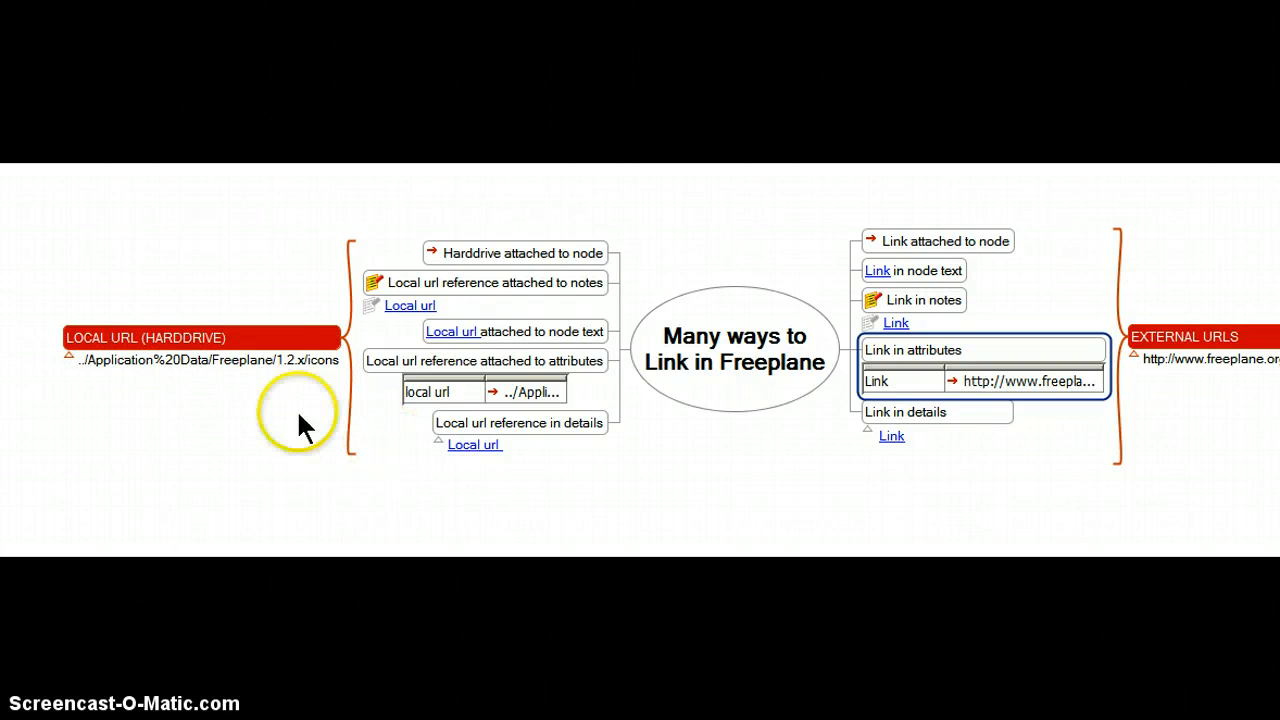
{"action": "mouse_move", "coordinate": [450, 260]}
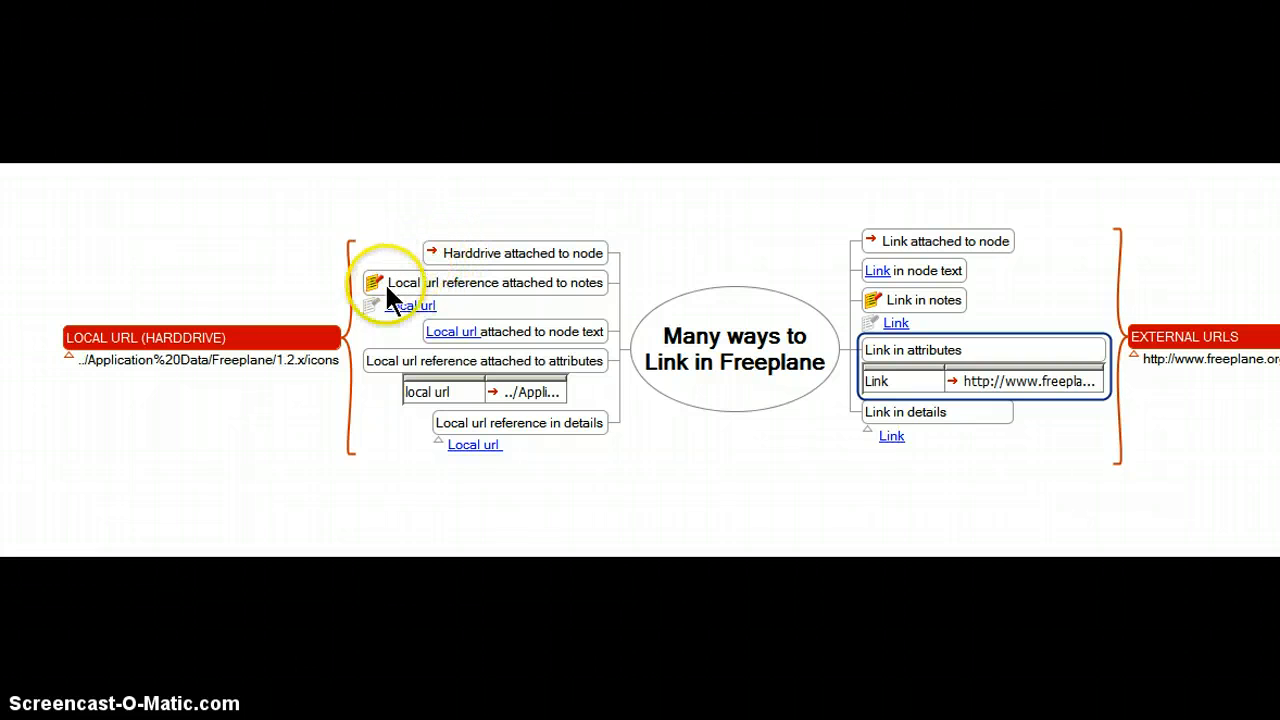
{"action": "mouse_move", "coordinate": [460, 500]}
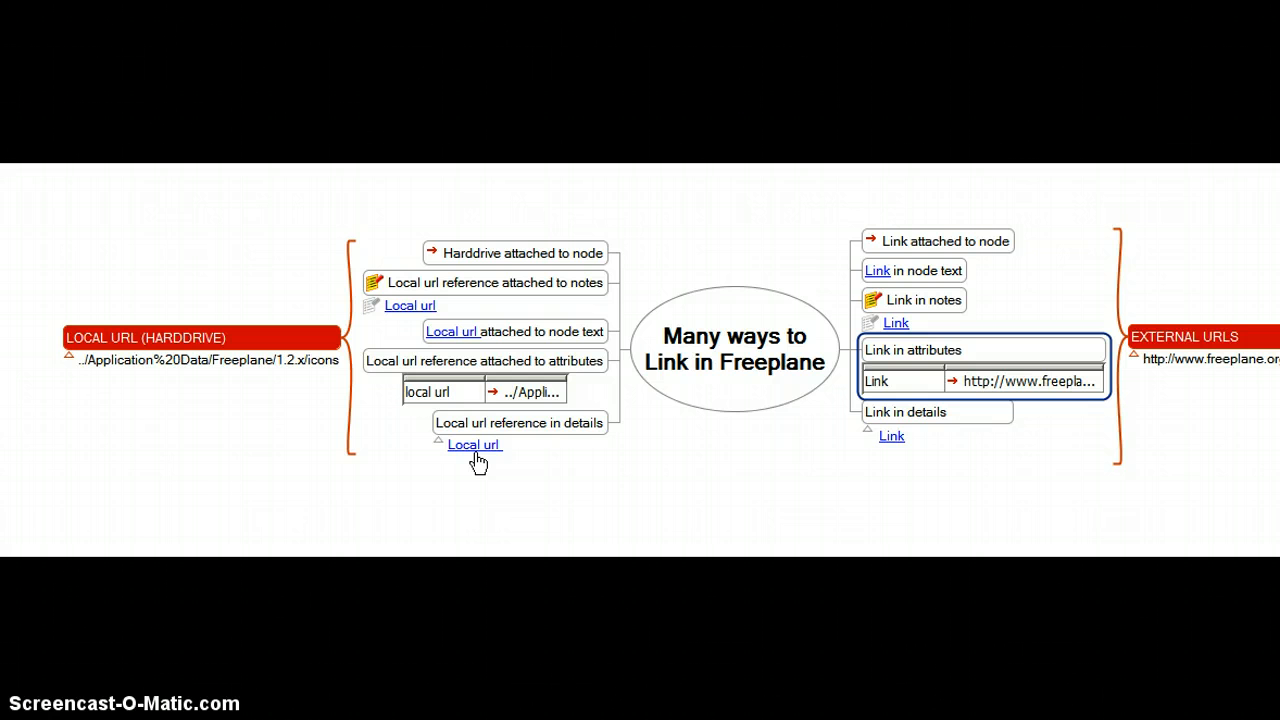
{"action": "left_click", "coordinate": [472, 444]}
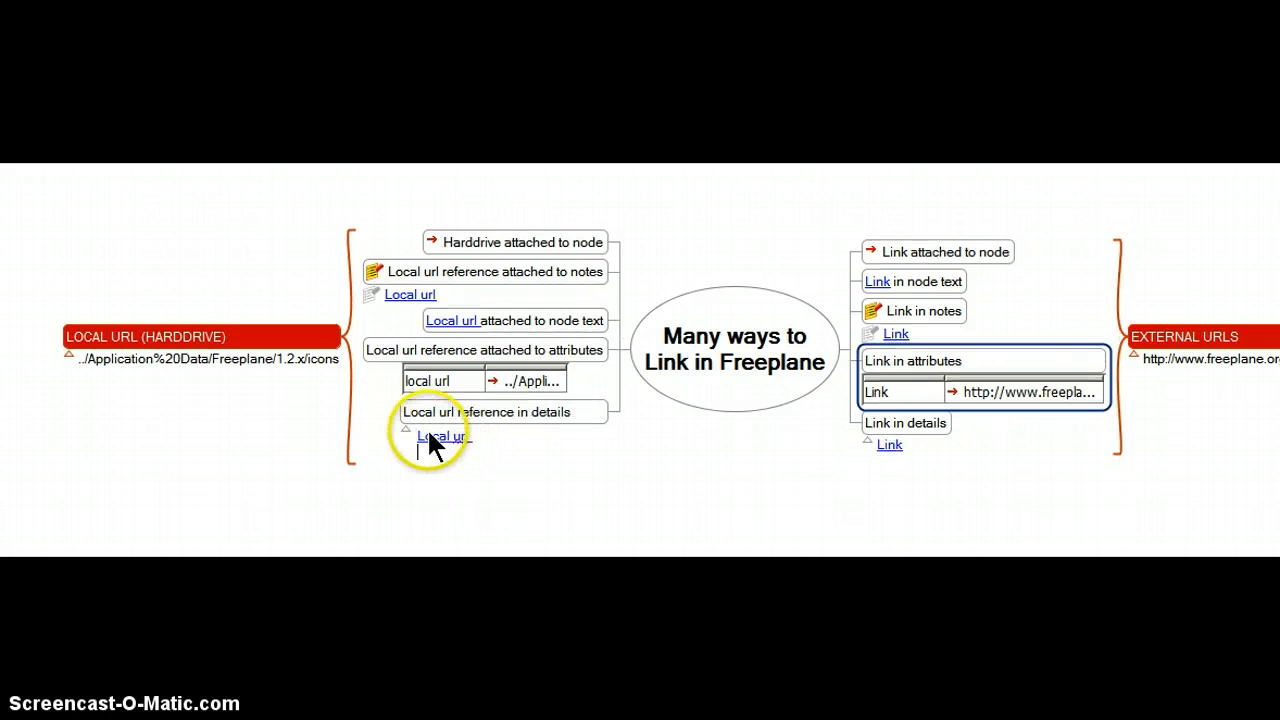
{"action": "left_click", "coordinate": [440, 436]}
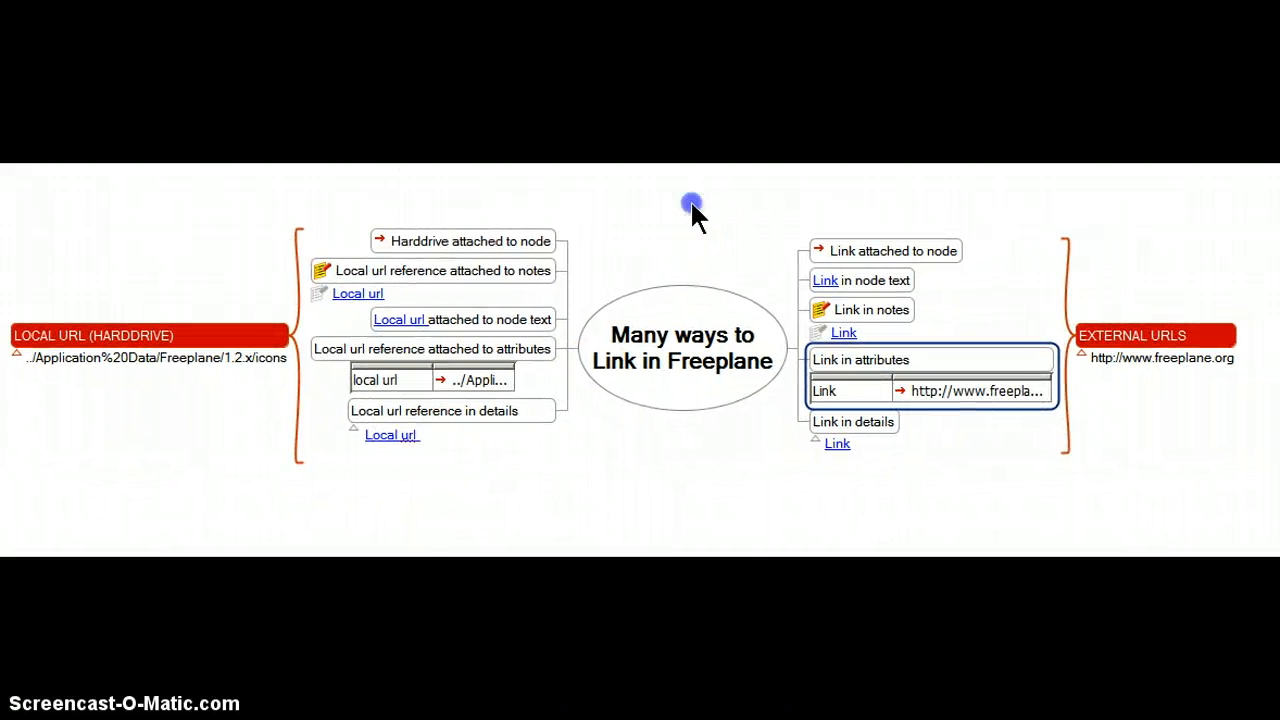
{"action": "mouse_move", "coordinate": [390, 464]}
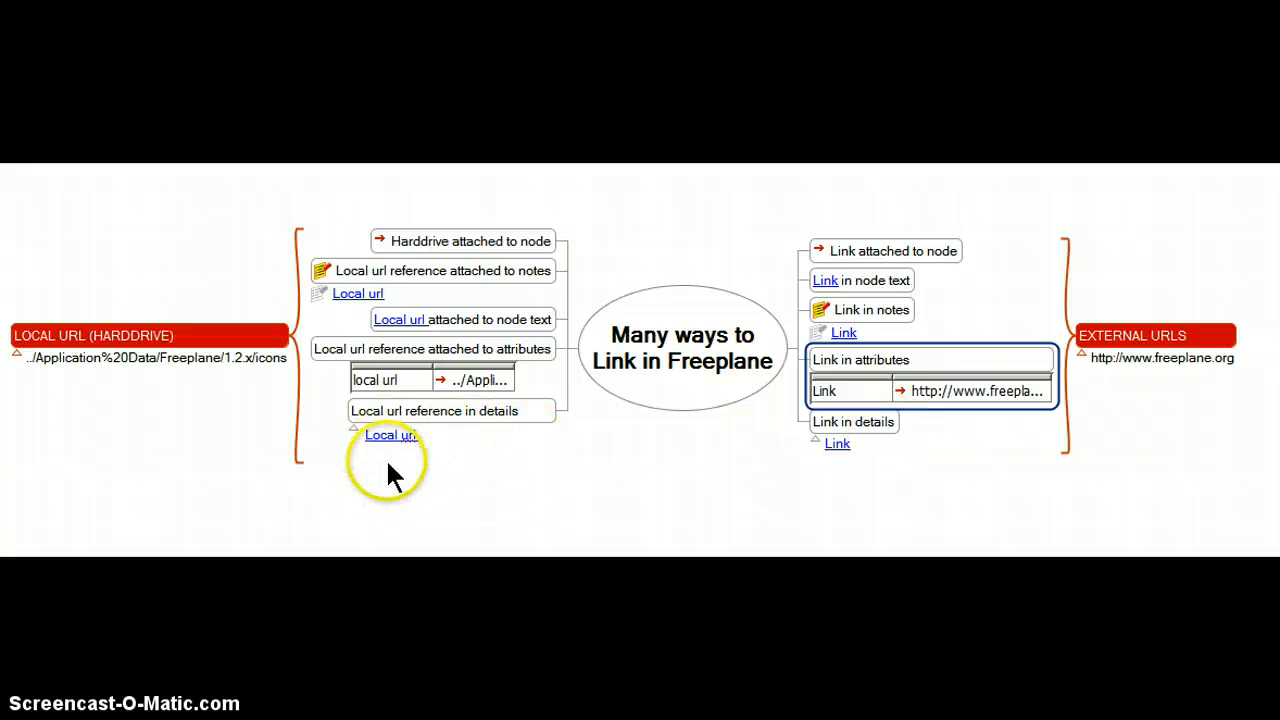